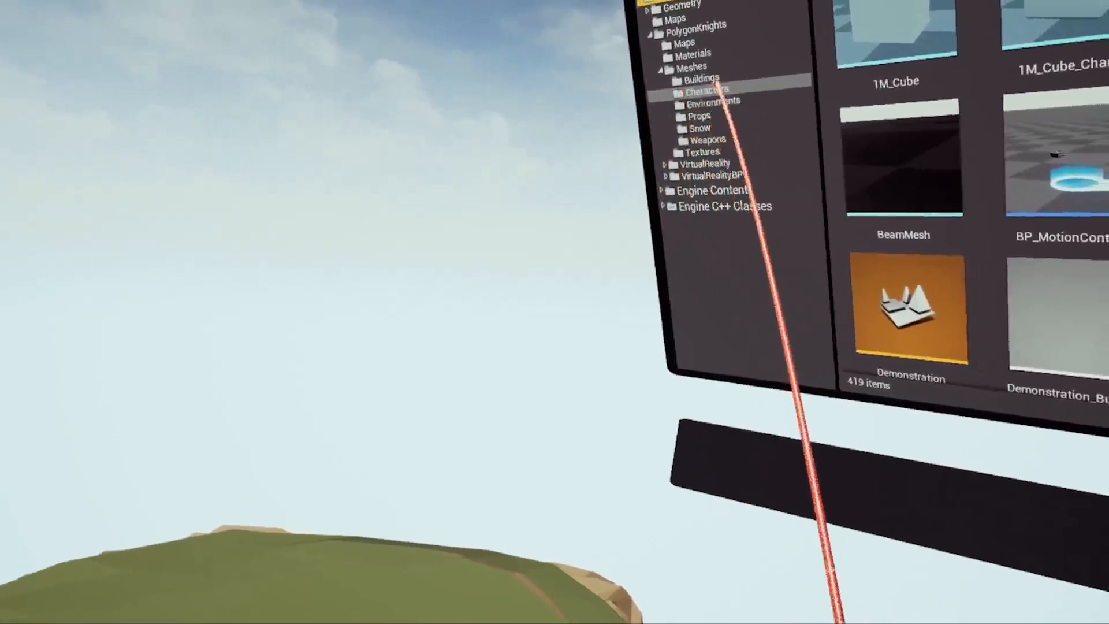
Step: Select the Buildings folder under PolygonKnights > Meshes to show the church building meshes
click(711, 101)
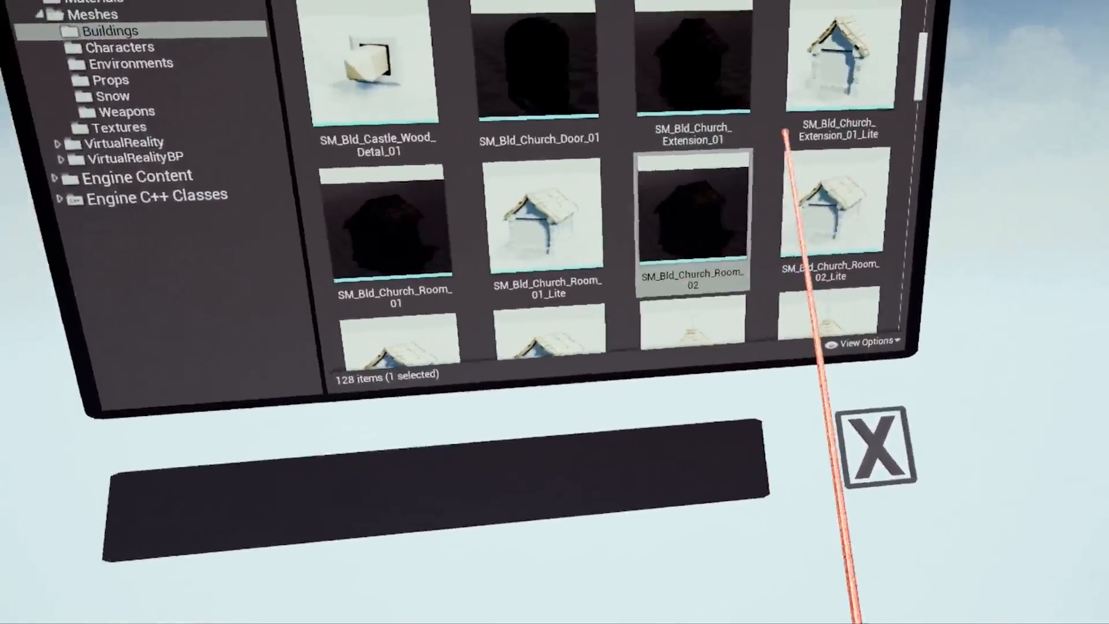
Step: Scroll the Content Browser to find the SM_Bld_Church_Room_02 mesh
scroll(down, 3)
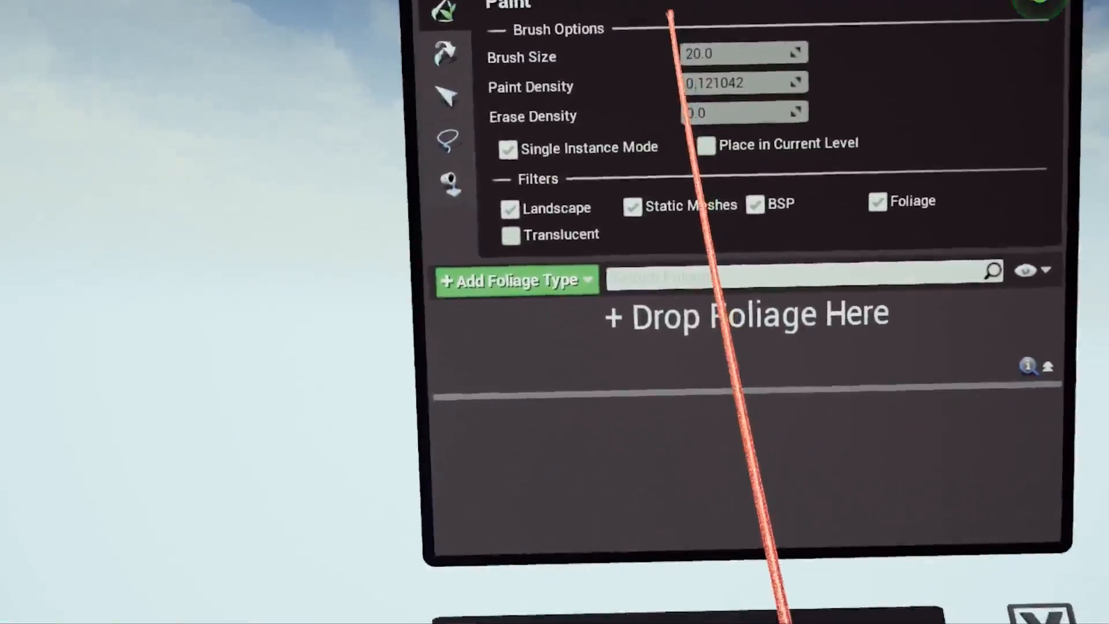
Step: In Foliage Paint mode, open the Add Foliage Type menu to create or browse foliage types
click(514, 280)
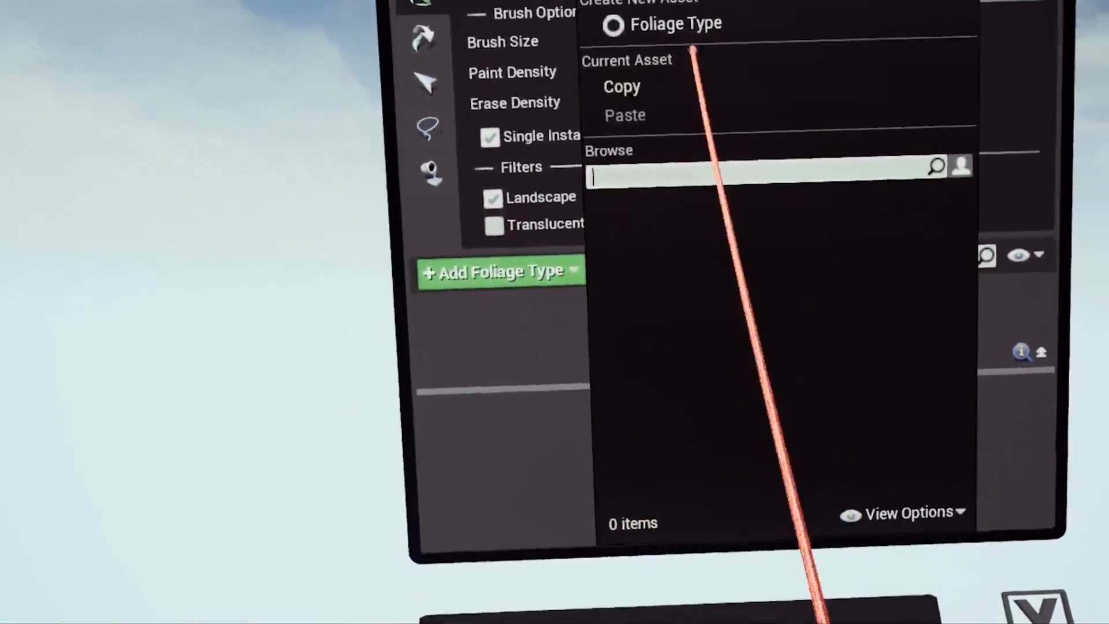